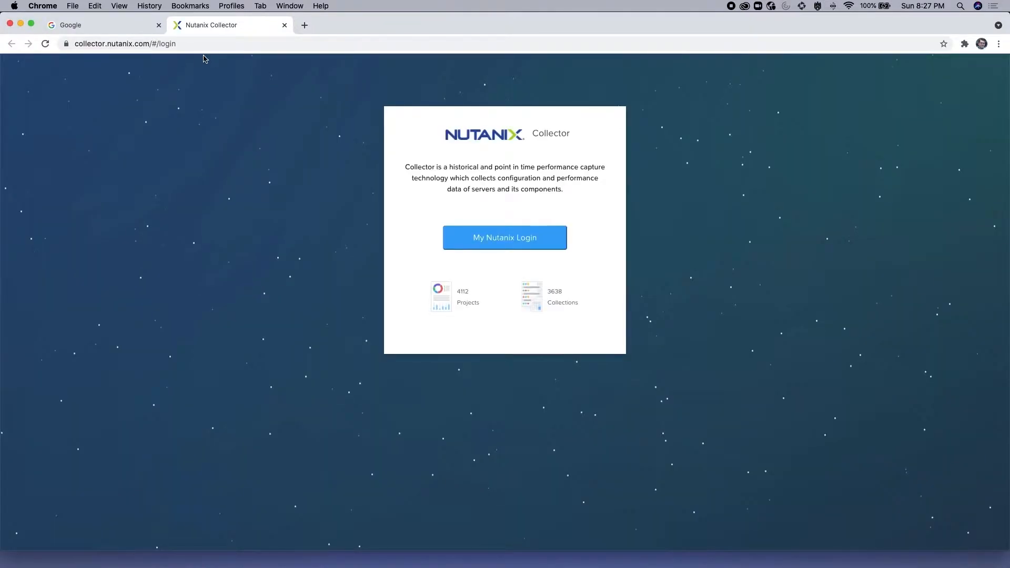
{"action": "mouse_move", "coordinate": [357, 181]}
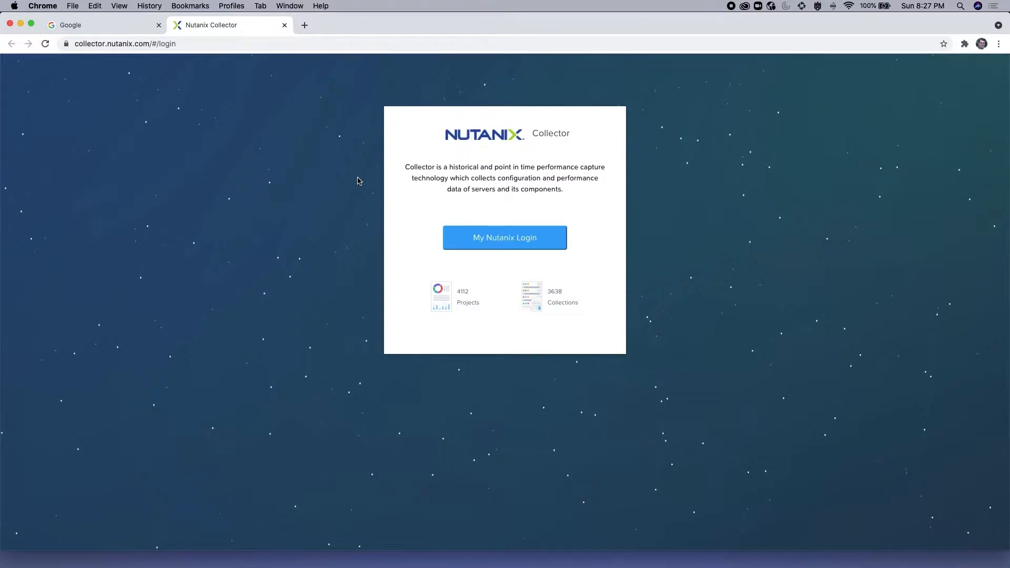
{"action": "mouse_move", "coordinate": [233, 208]}
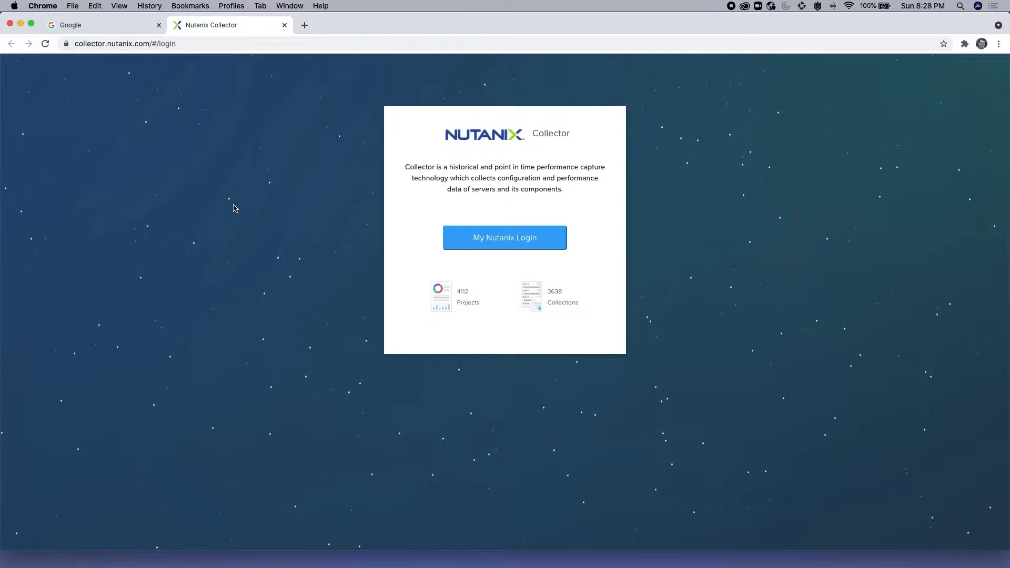
{"action": "mouse_move", "coordinate": [348, 218]}
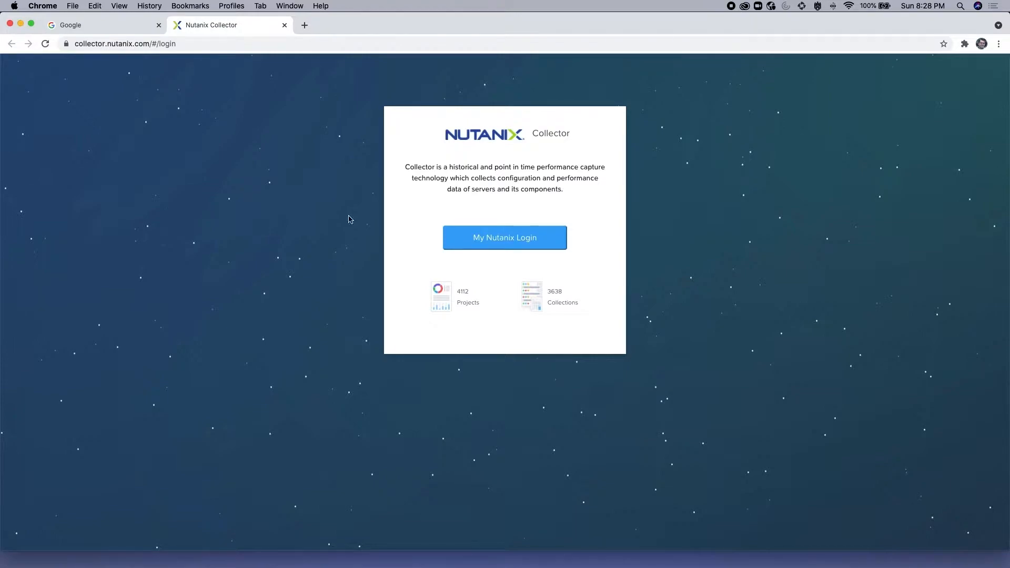
- Begin the My Nutanix login from the Collector welcome page
{"action": "left_click", "coordinate": [504, 237]}
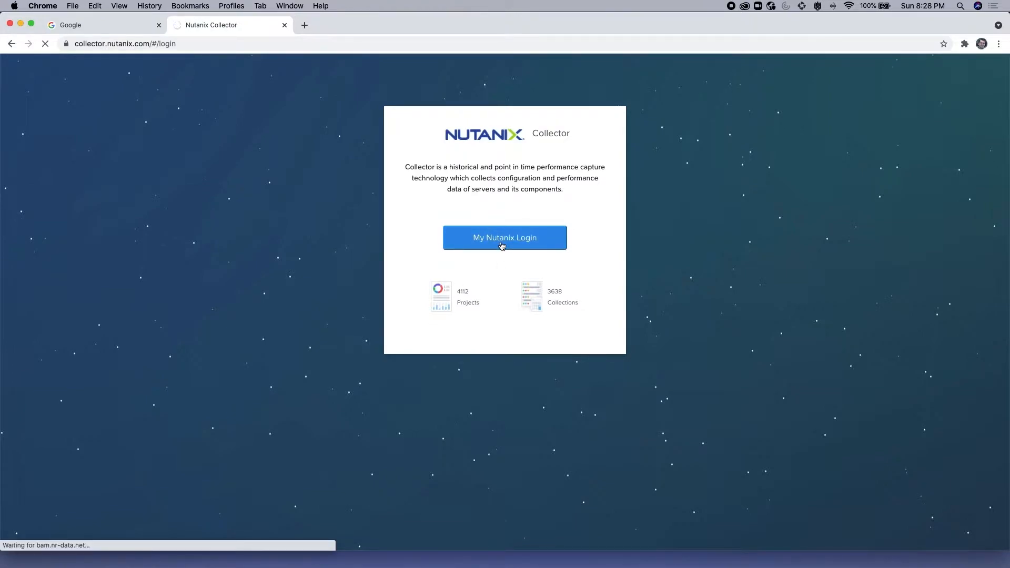
- Complete the My Nutanix login so the Collector summary dashboard loads
{"action": "left_click", "coordinate": [503, 236]}
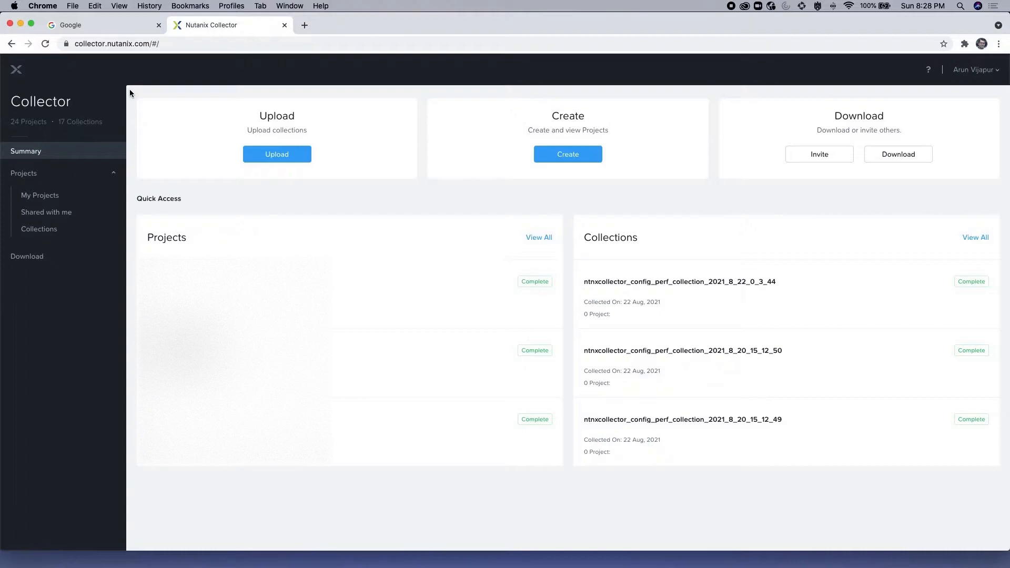
{"action": "mouse_move", "coordinate": [41, 268]}
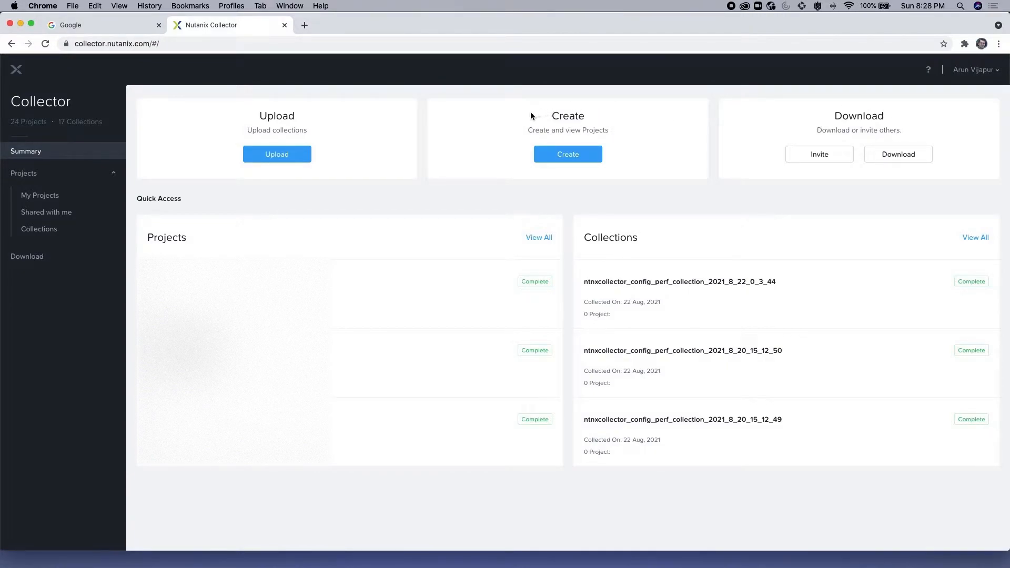
{"action": "mouse_move", "coordinate": [574, 195]}
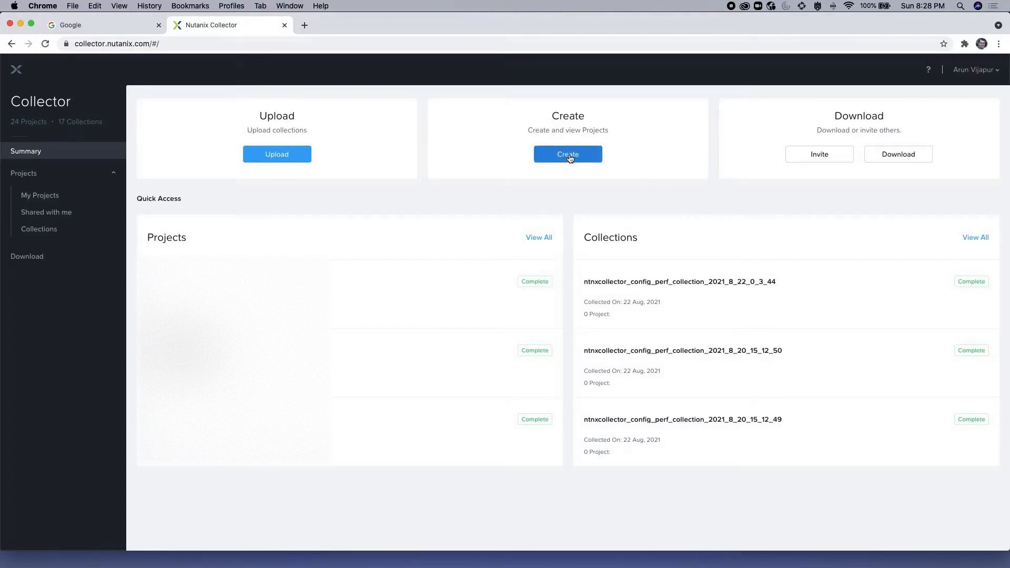
- Start a new project and name it 'Demo Project'
{"action": "left_click", "coordinate": [567, 153]}
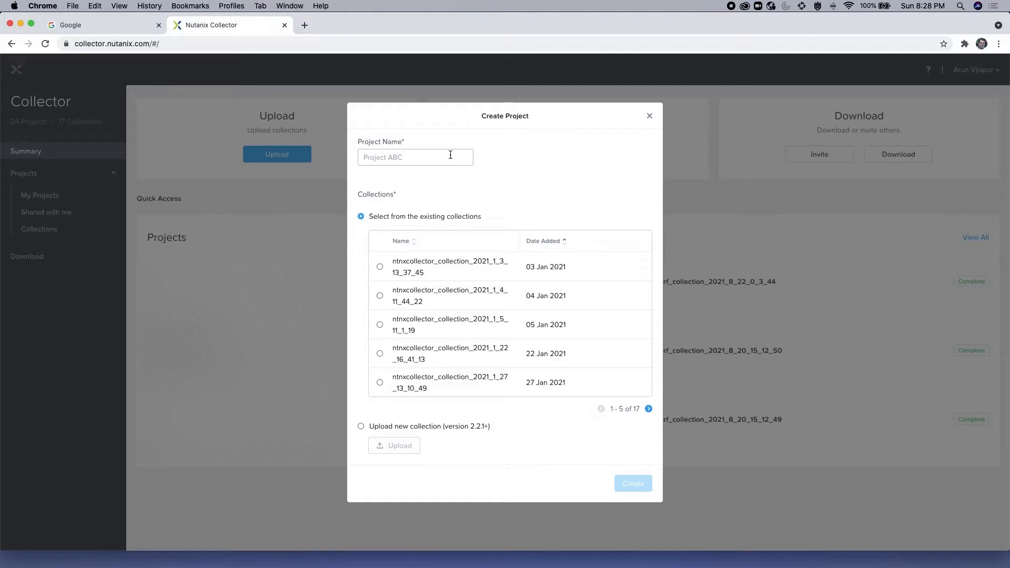
{"action": "type", "text": "Demo Project"}
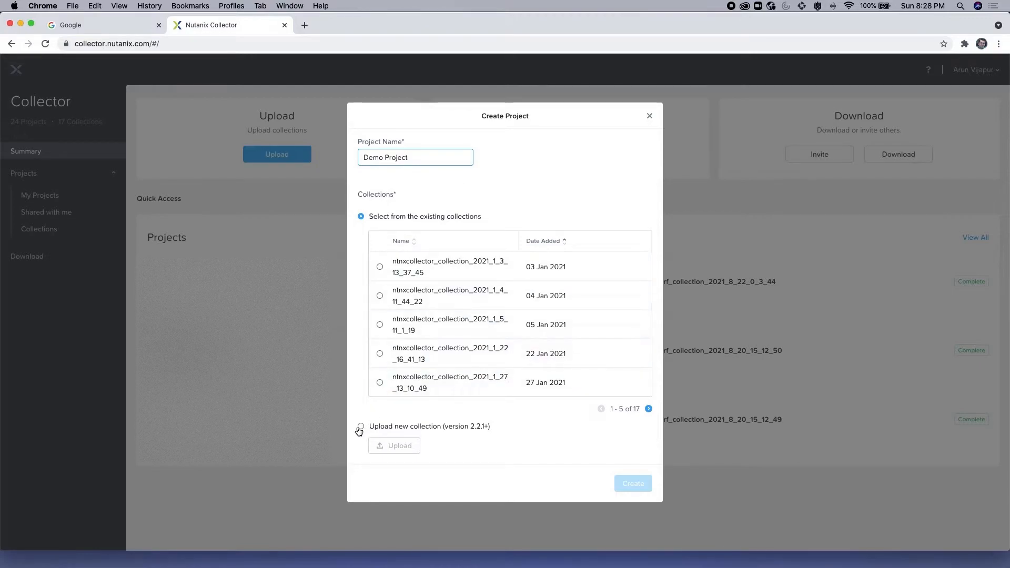
- Upload a new collection zip file from the computer and submit the project for creation
{"action": "left_click", "coordinate": [361, 429]}
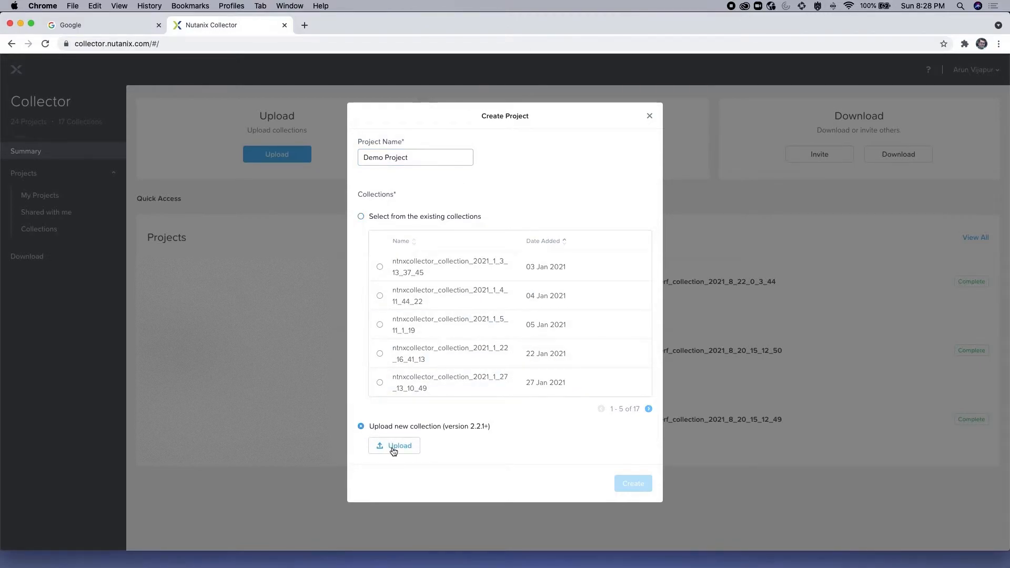
{"action": "left_click", "coordinate": [393, 445]}
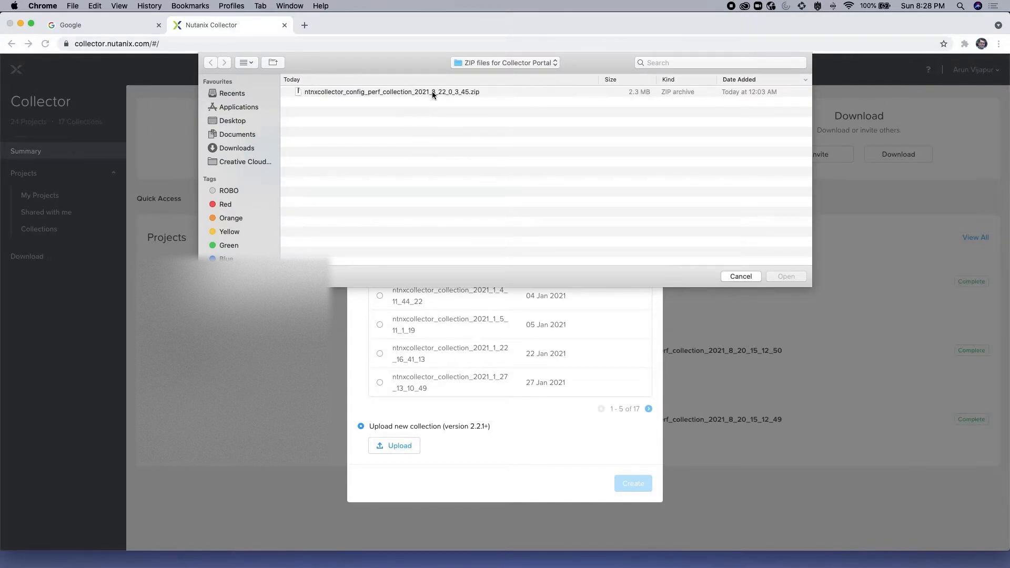
{"action": "left_click", "coordinate": [391, 91]}
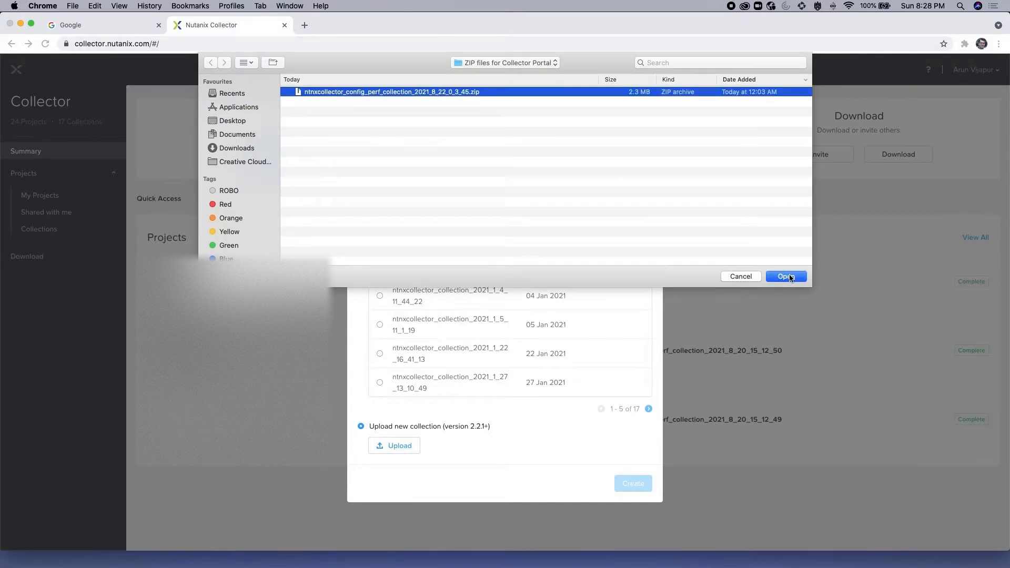
{"action": "left_click", "coordinate": [785, 276]}
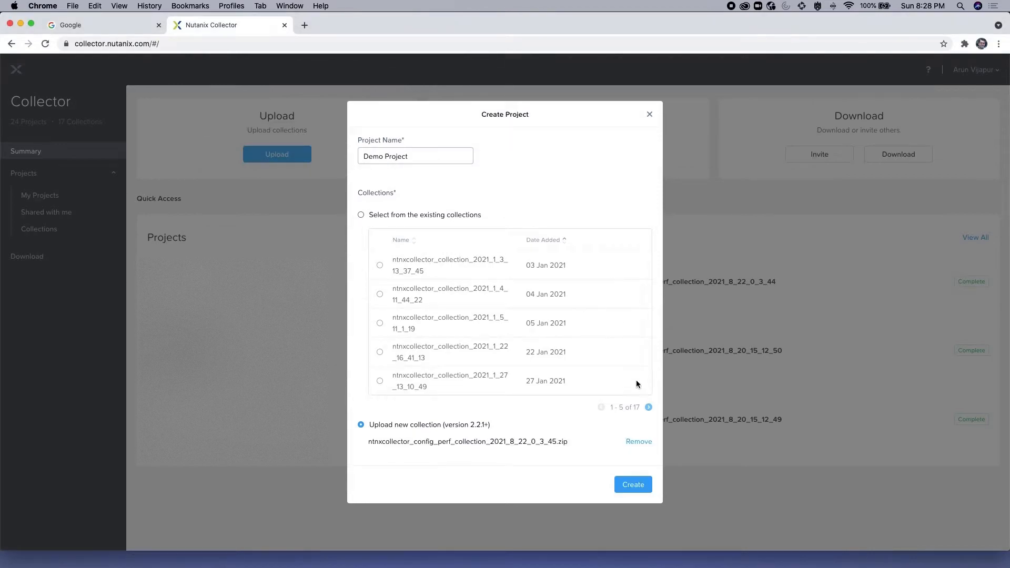
{"action": "left_click", "coordinate": [632, 483]}
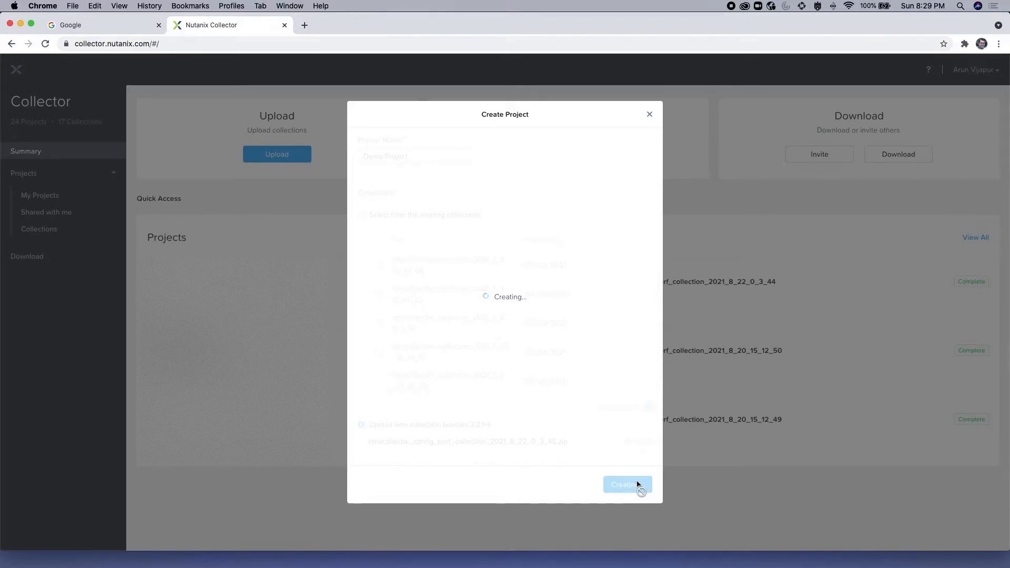
- Create the Demo Project so its Clusters Summary with CPU, memory and storage opens
{"action": "left_click", "coordinate": [625, 484]}
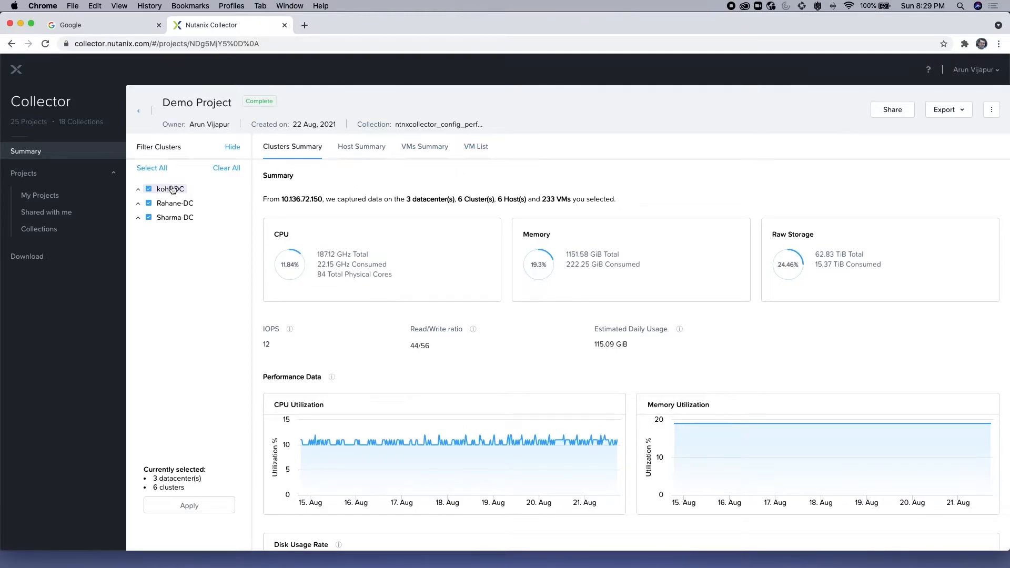
- Expand kohli DC, Rahane-DC and Sharma-DC in the cluster filter to show their clusters
{"action": "left_click", "coordinate": [148, 189]}
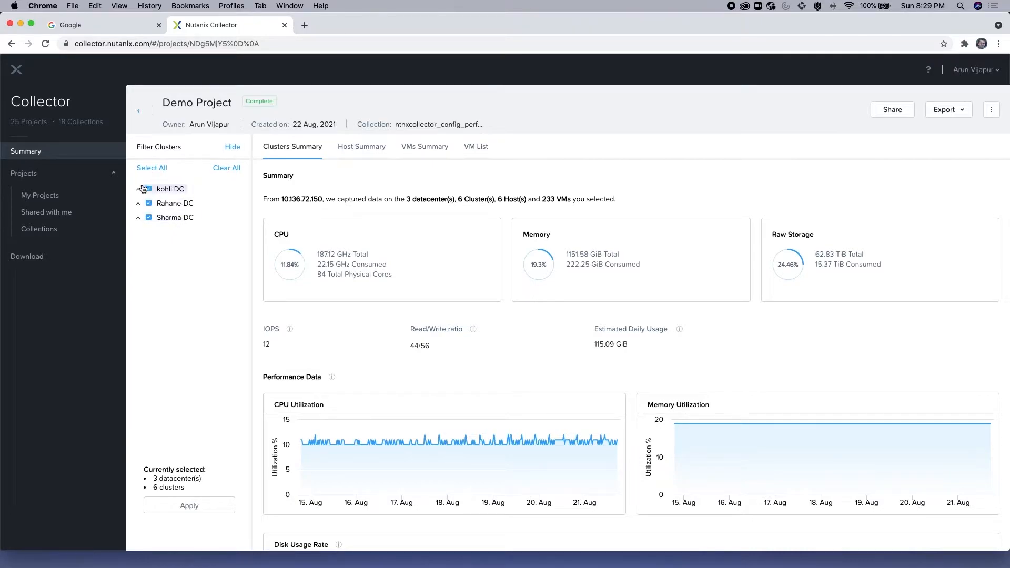
{"action": "left_click", "coordinate": [138, 188]}
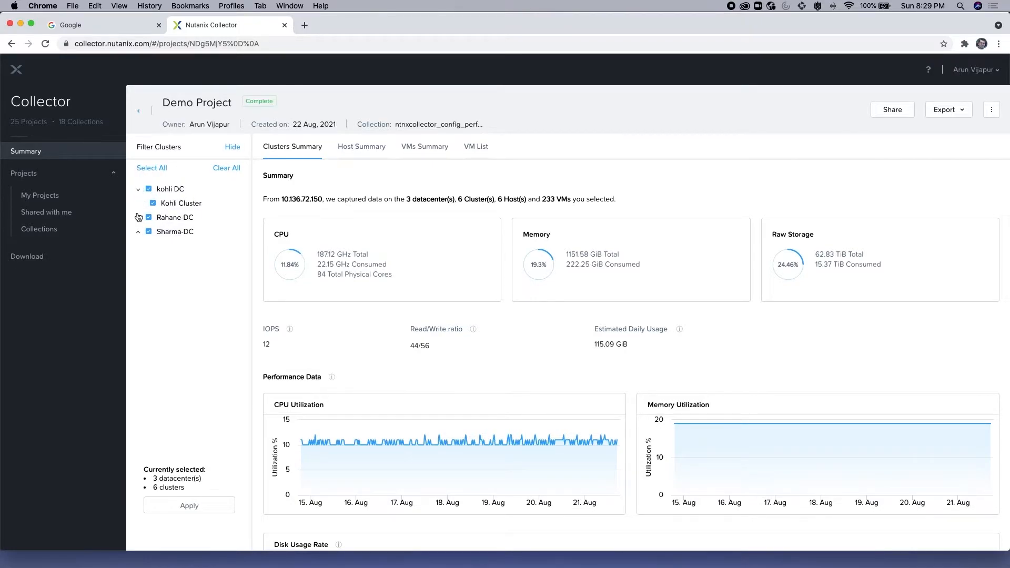
{"action": "left_click", "coordinate": [138, 217]}
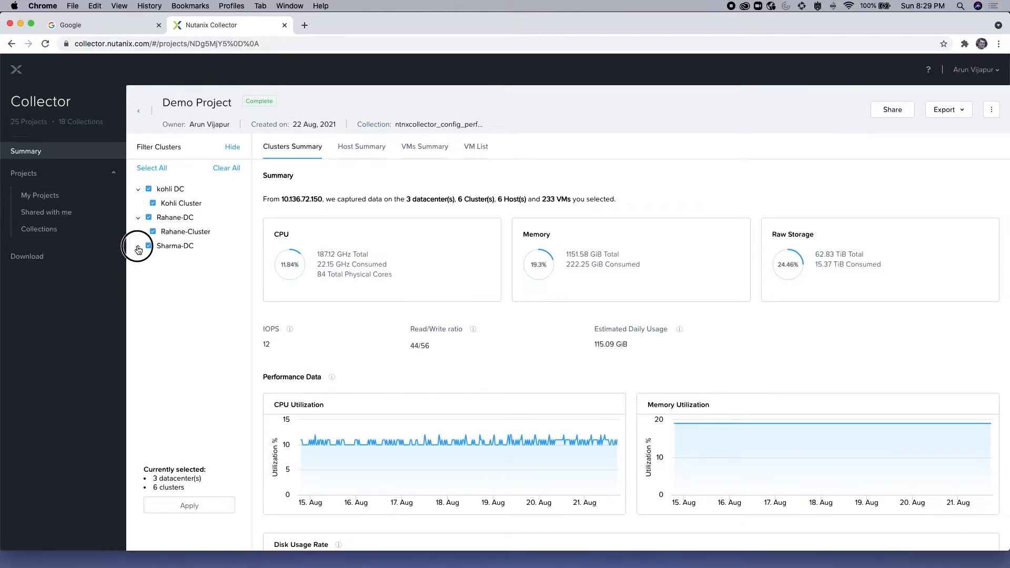
{"action": "left_click", "coordinate": [138, 245]}
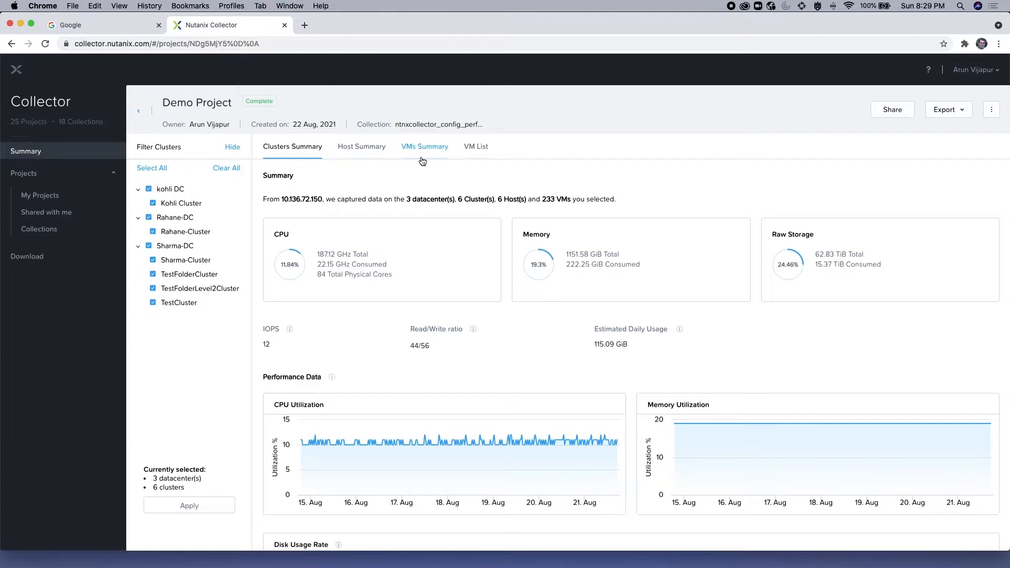
{"action": "mouse_move", "coordinate": [476, 147]}
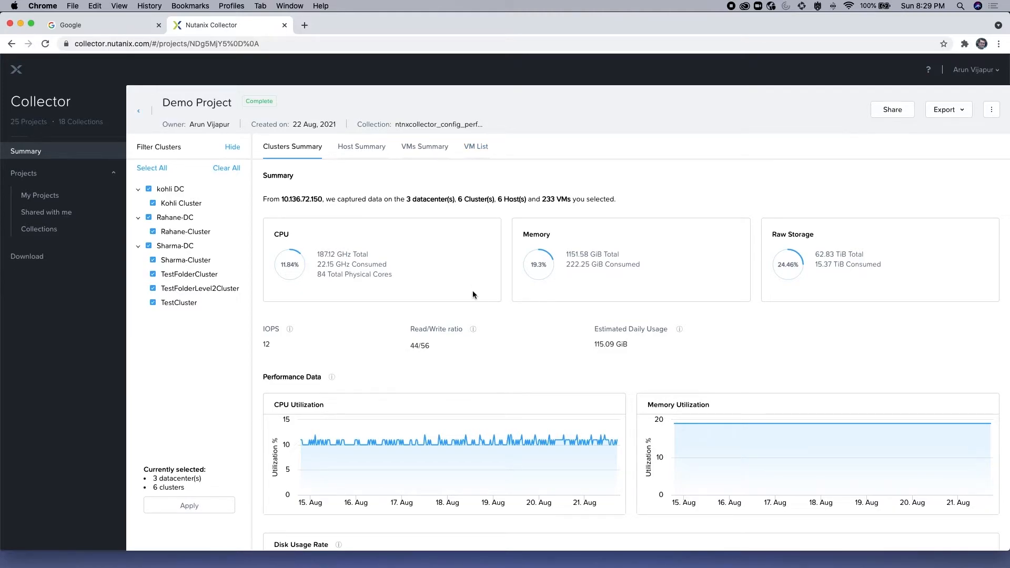
- Scroll down the Clusters Summary to the CPU, memory, disk and network performance charts
{"action": "scroll", "scroll_direction": "down", "scroll_amount": 3}
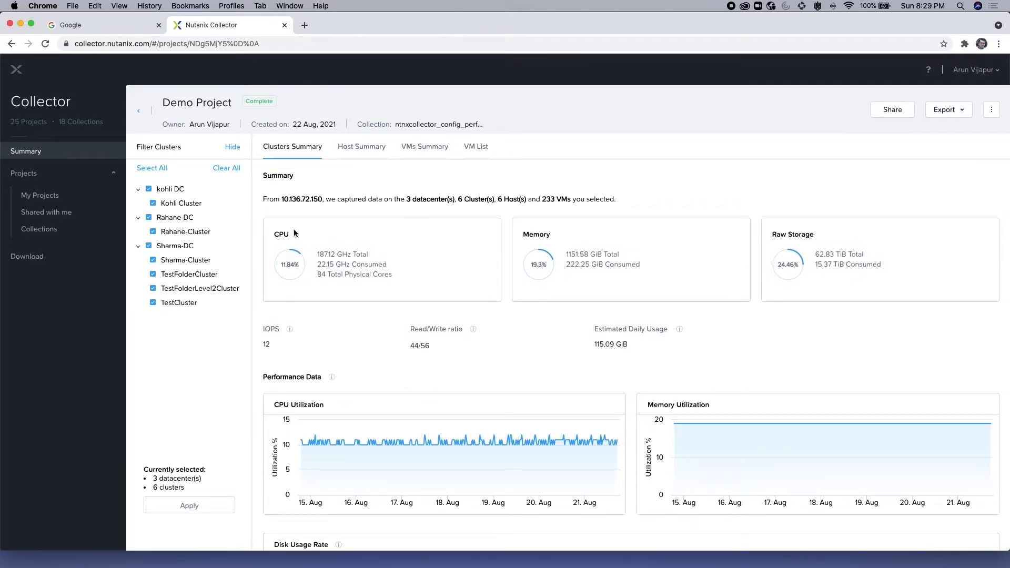
{"action": "mouse_move", "coordinate": [670, 257]}
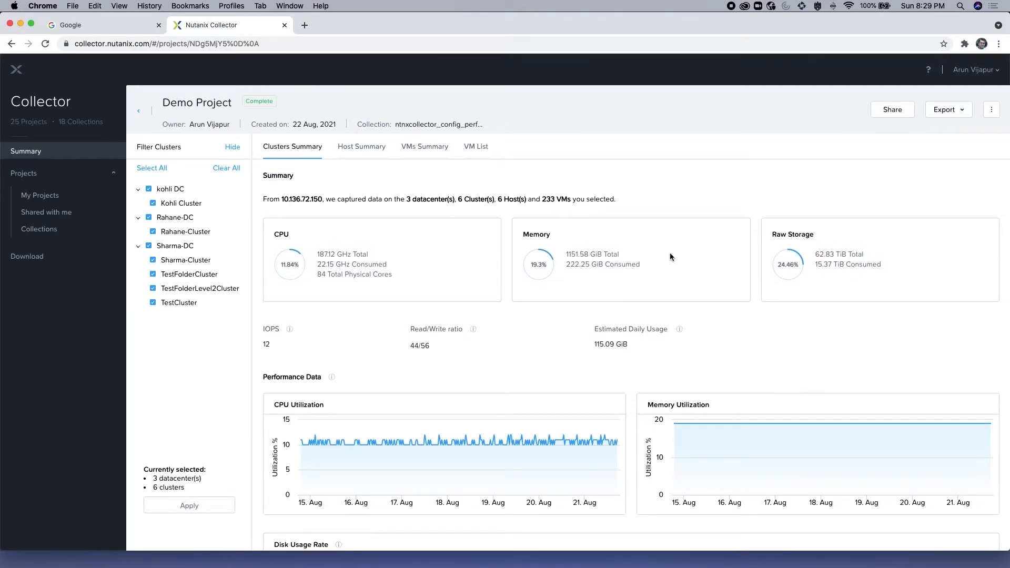
{"action": "scroll", "scroll_direction": "down", "scroll_amount": 3}
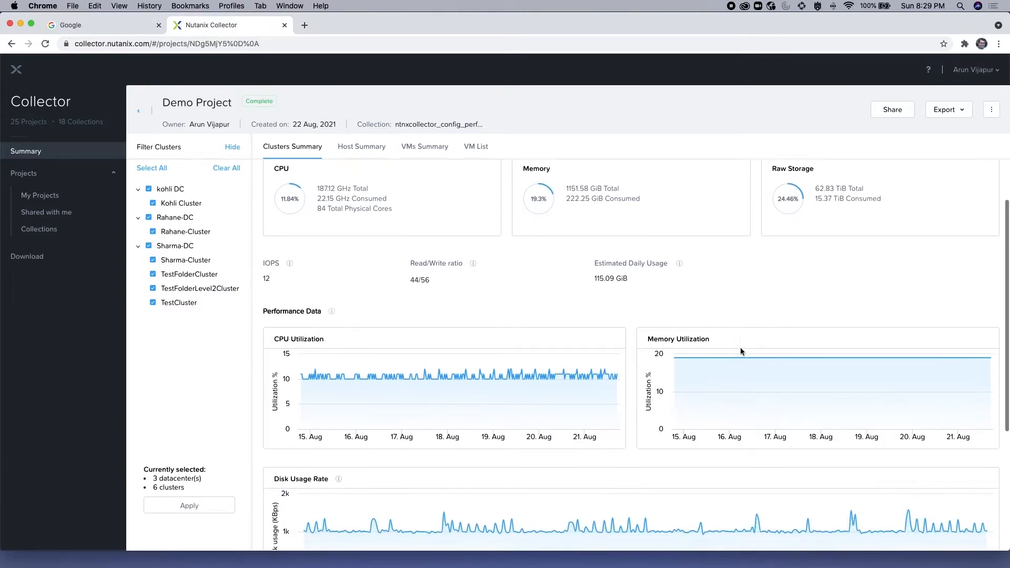
{"action": "scroll", "scroll_direction": "down", "scroll_amount": 3}
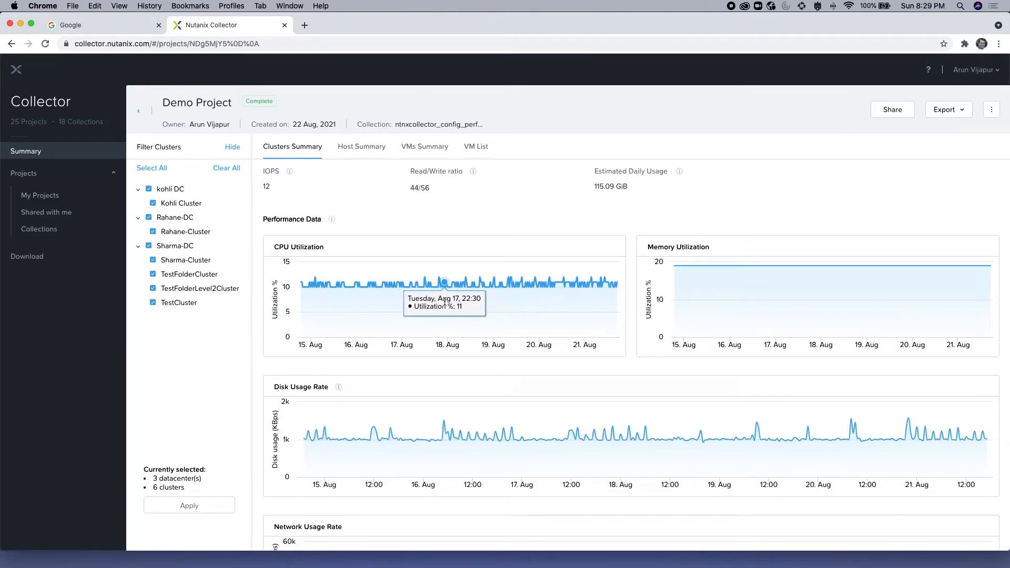
{"action": "mouse_move", "coordinate": [807, 276]}
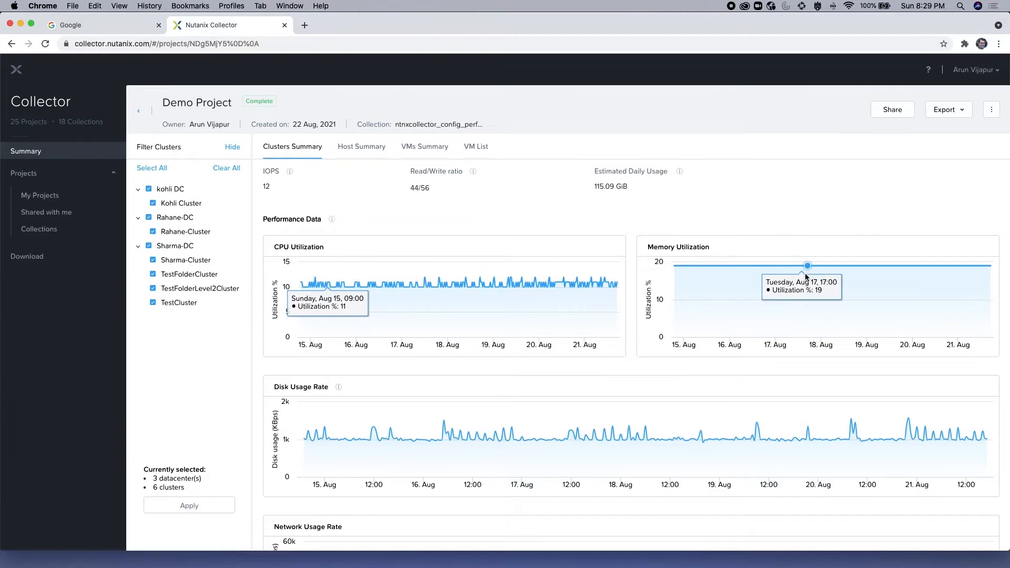
{"action": "scroll", "scroll_direction": "down", "scroll_amount": 3}
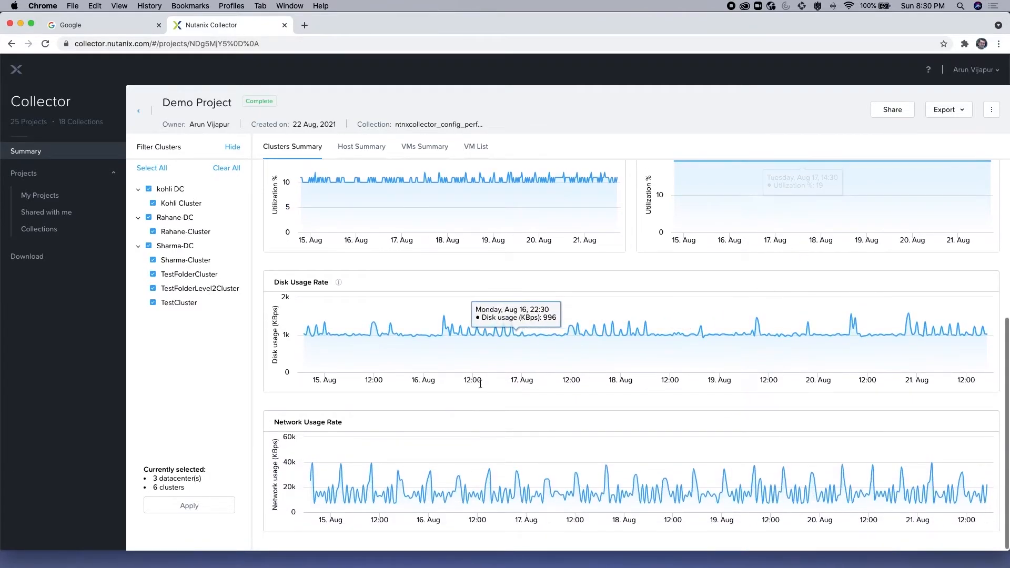
- View the Host Summary for host 10.136.74.29, then switch to the VMs Summary
{"action": "left_click", "coordinate": [360, 146]}
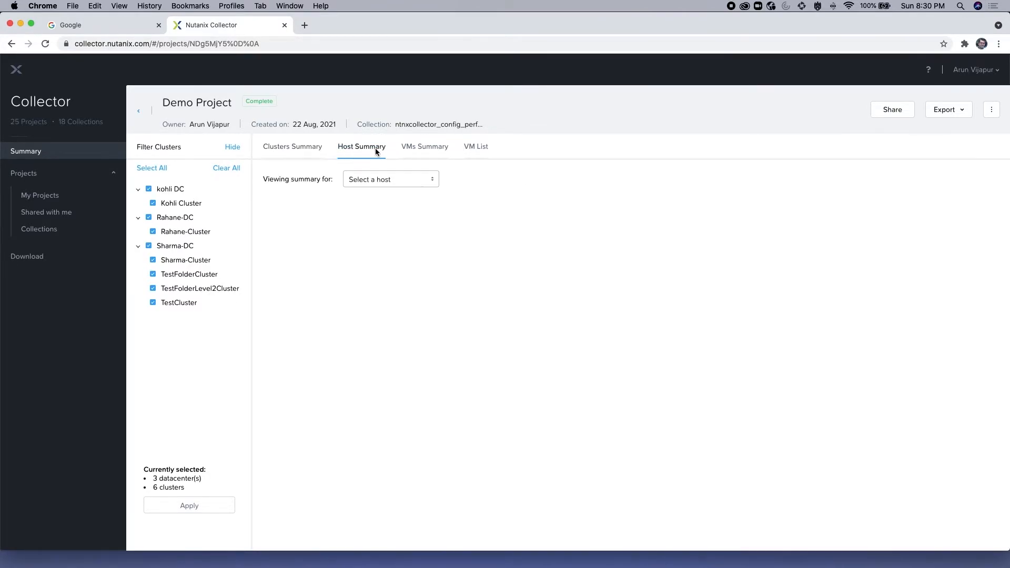
{"action": "left_click", "coordinate": [389, 179]}
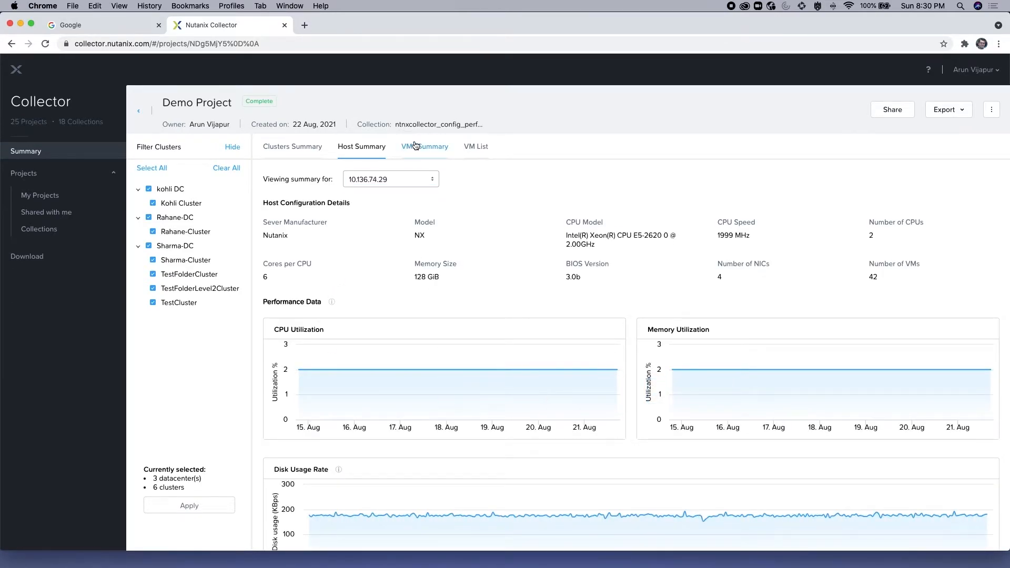
{"action": "left_click", "coordinate": [424, 146]}
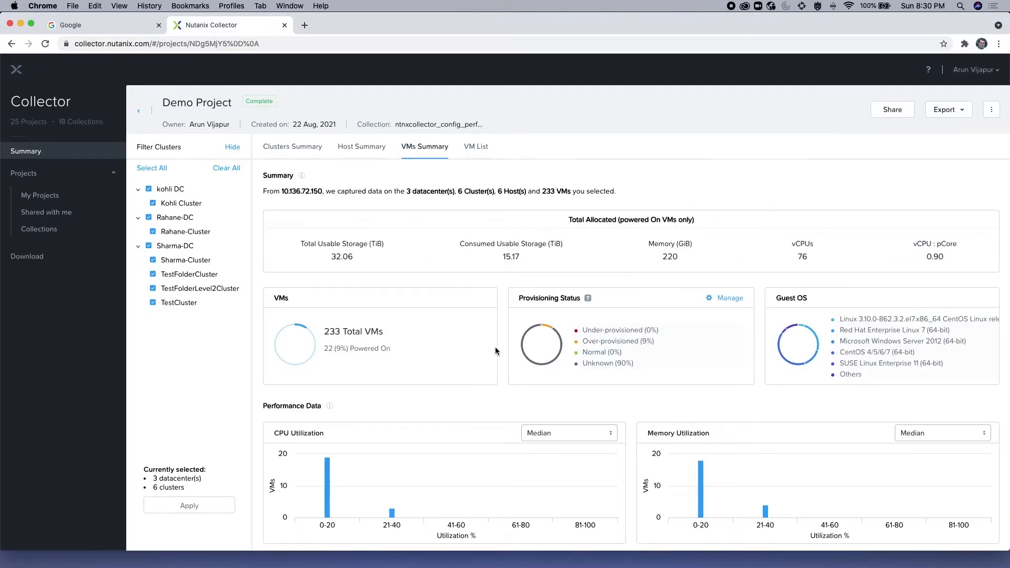
{"action": "mouse_move", "coordinate": [336, 241]}
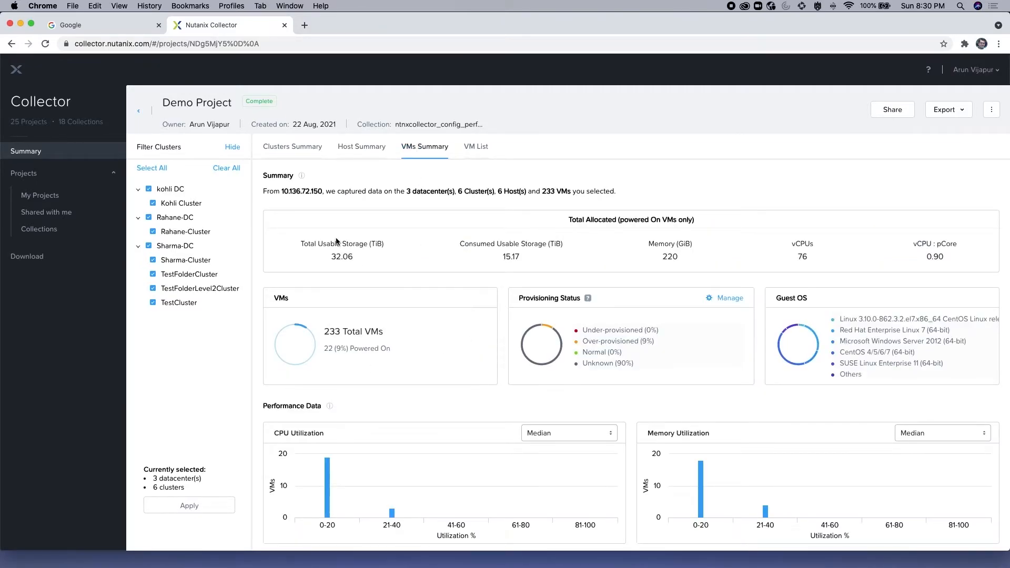
{"action": "mouse_move", "coordinate": [512, 389]}
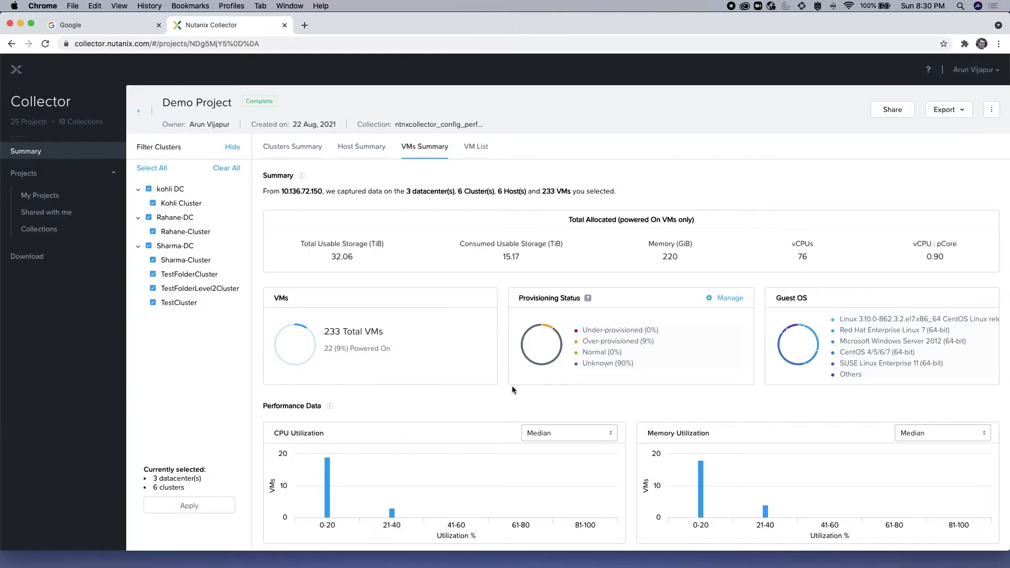
{"action": "mouse_move", "coordinate": [515, 354]}
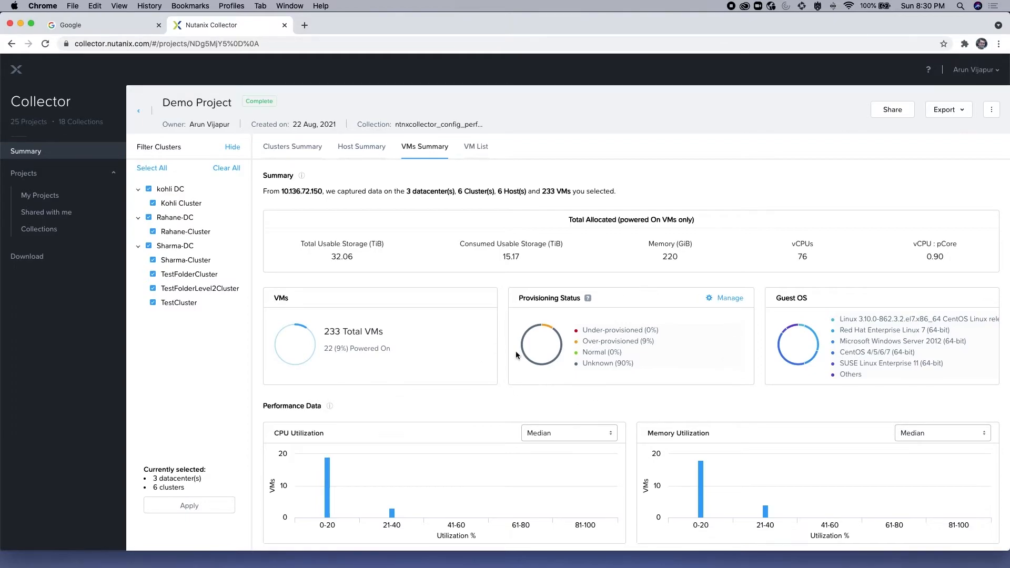
{"action": "mouse_move", "coordinate": [727, 385]}
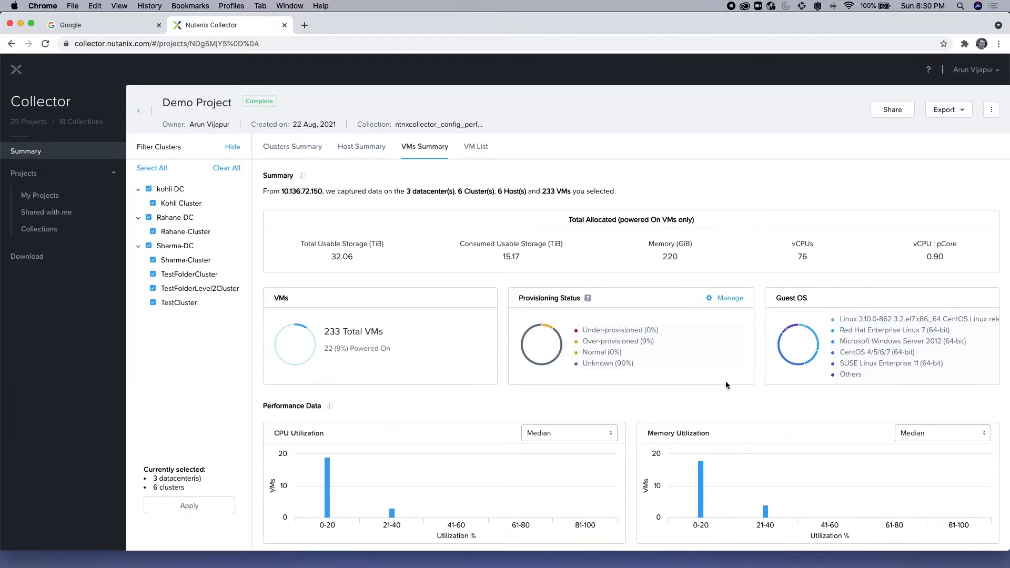
{"action": "mouse_move", "coordinate": [623, 354]}
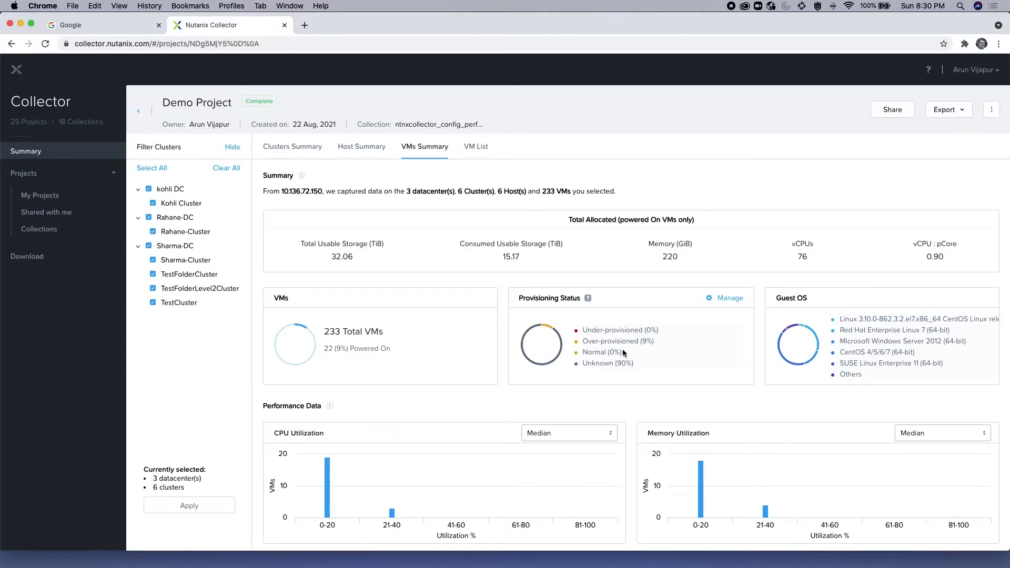
{"action": "mouse_move", "coordinate": [618, 305]}
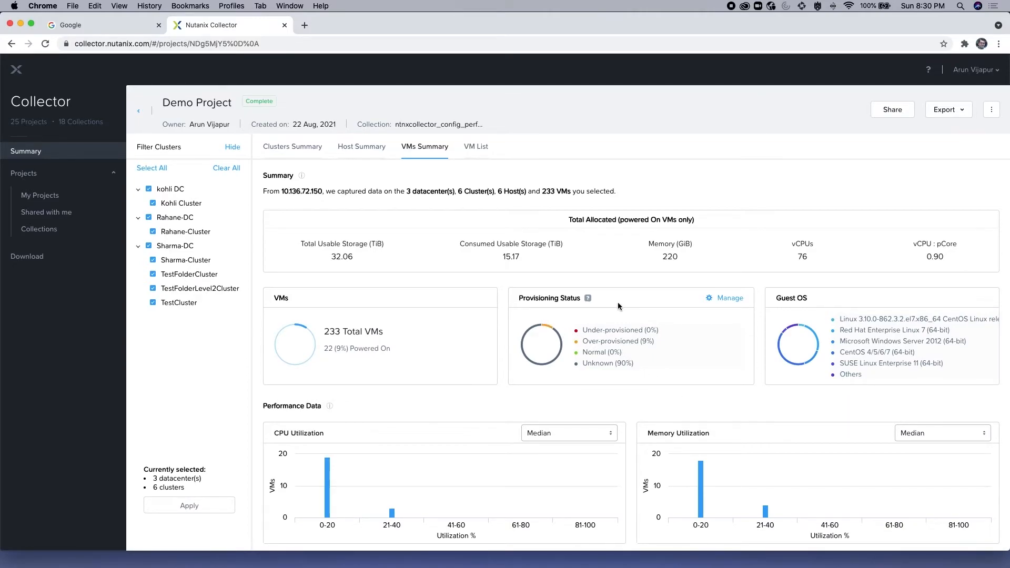
{"action": "mouse_move", "coordinate": [591, 355]}
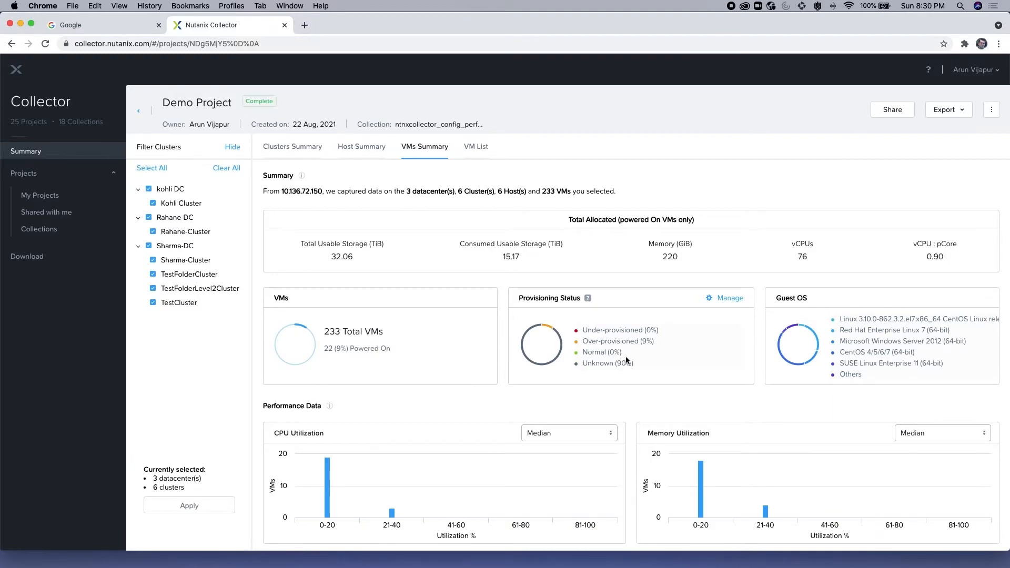
{"action": "mouse_move", "coordinate": [585, 362]}
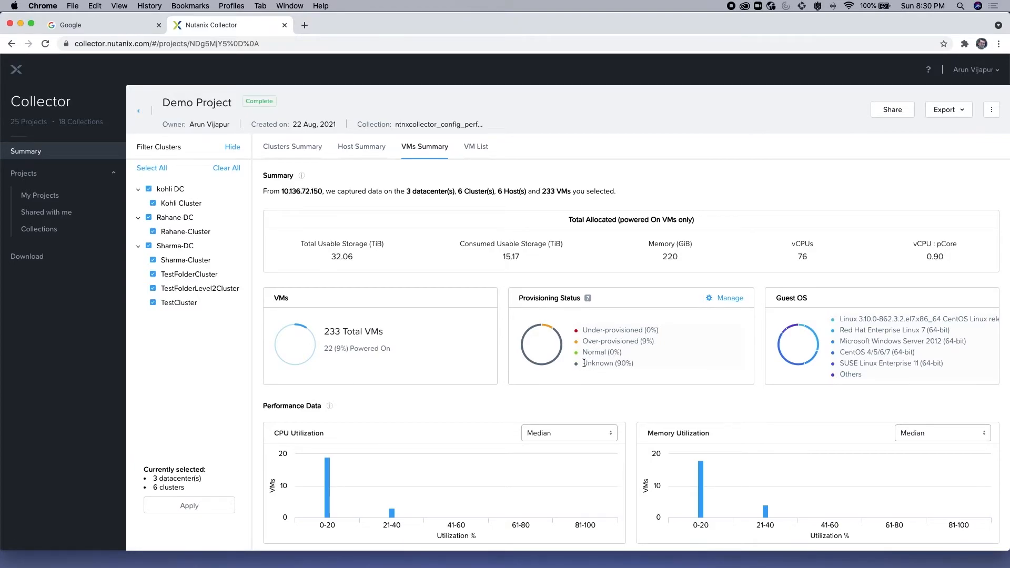
{"action": "mouse_move", "coordinate": [539, 332]}
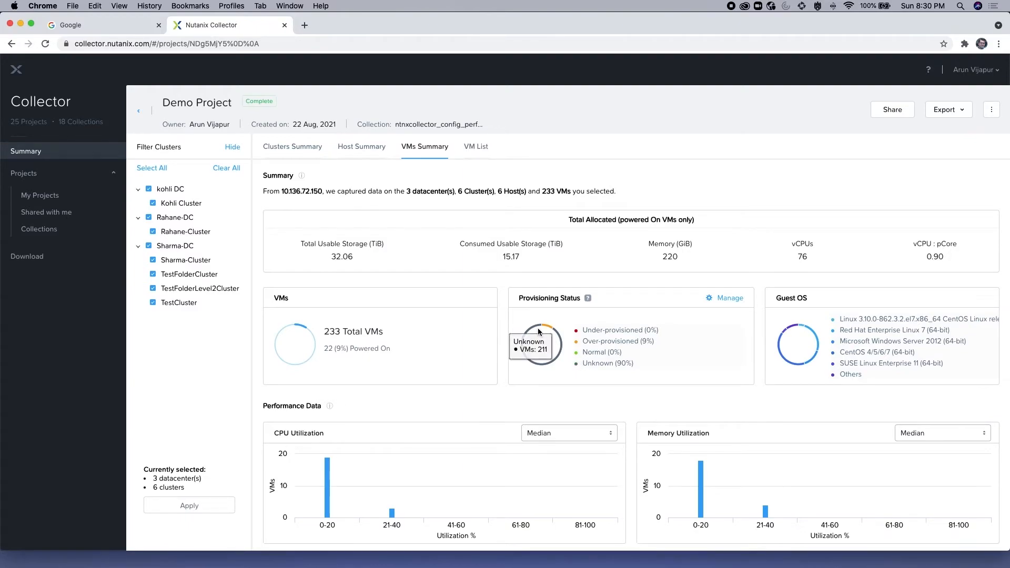
{"action": "mouse_move", "coordinate": [533, 332]}
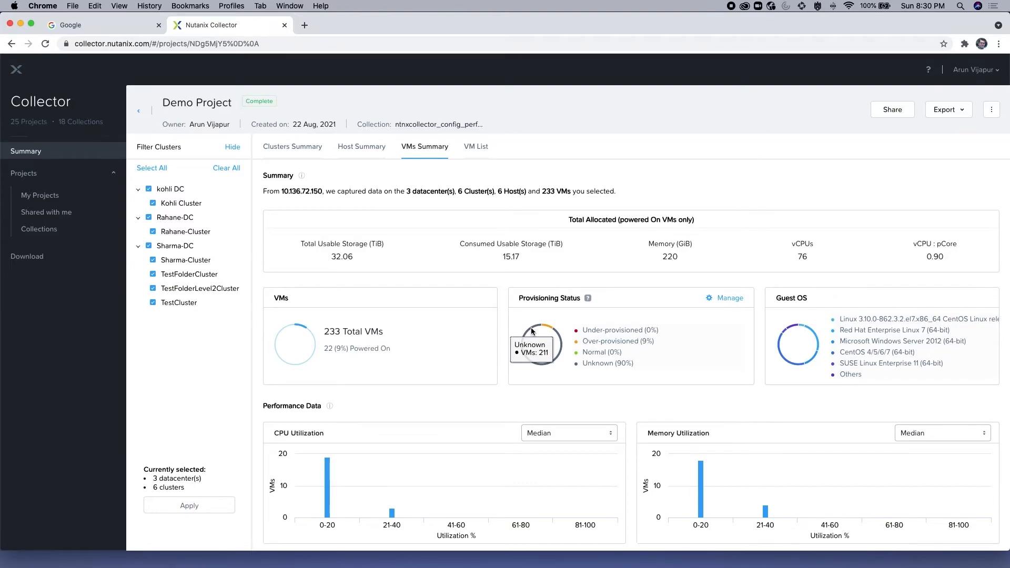
{"action": "mouse_move", "coordinate": [754, 334]}
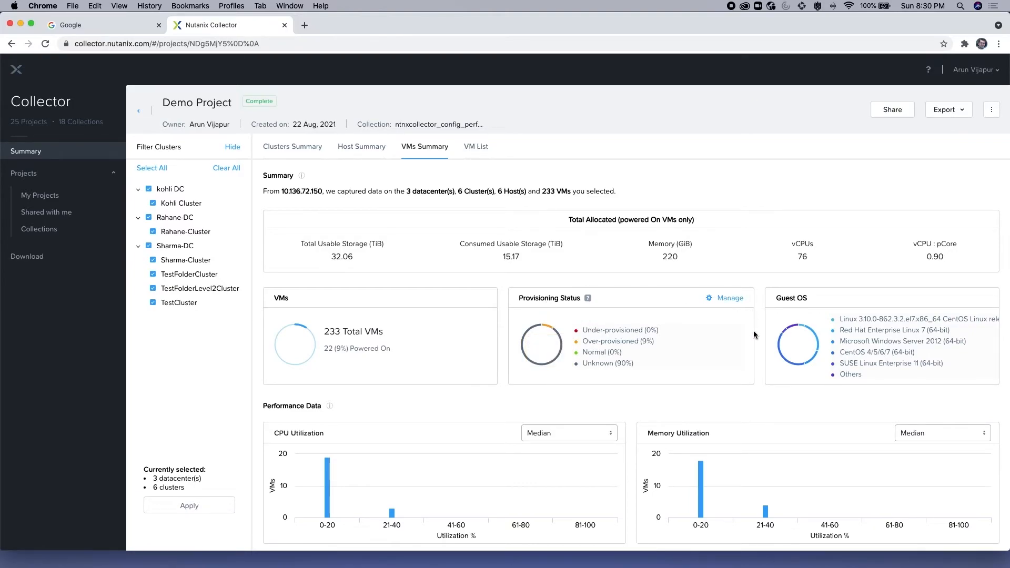
{"action": "mouse_move", "coordinate": [527, 395]}
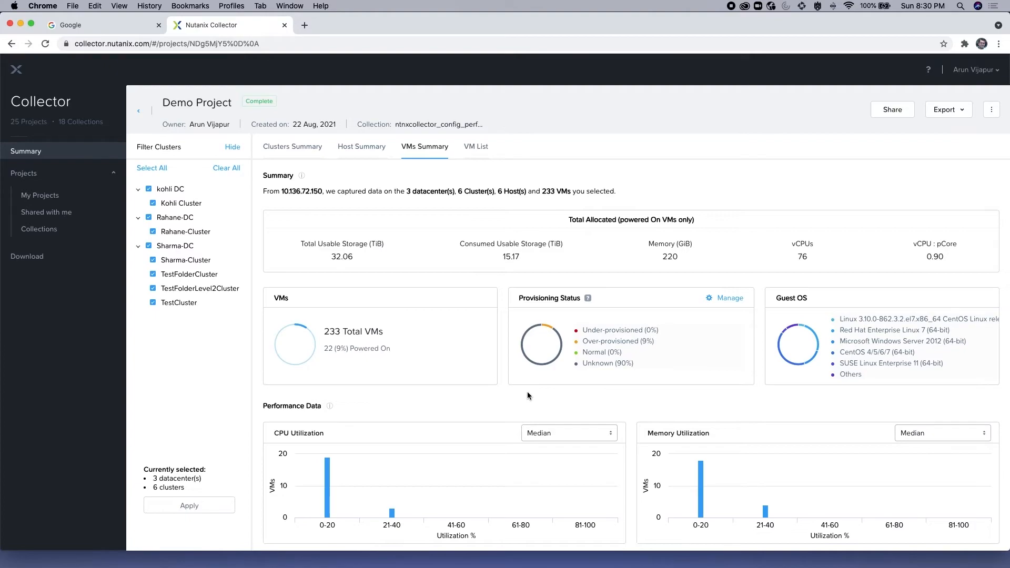
{"action": "mouse_move", "coordinate": [792, 295]}
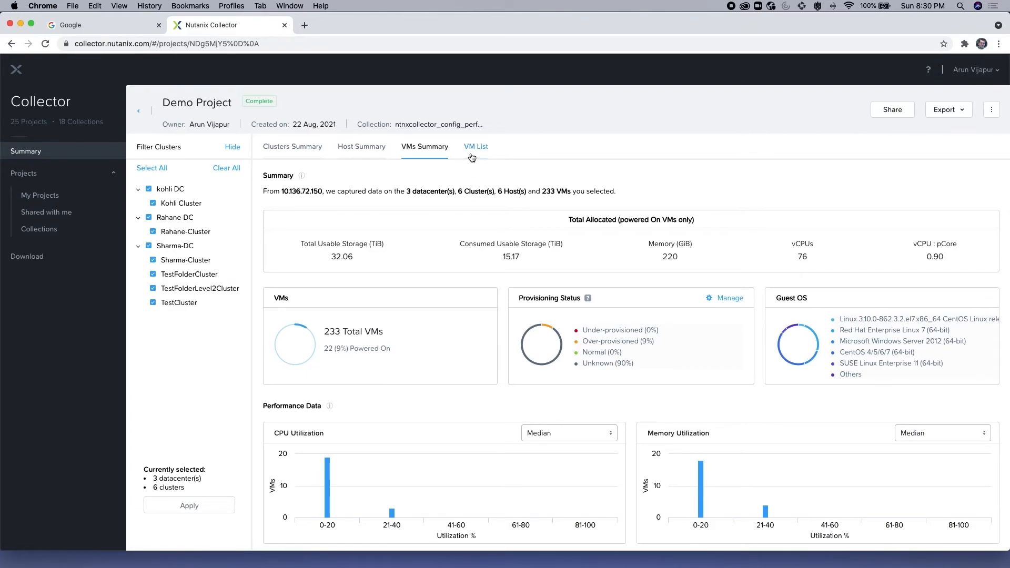
- Show the VM List table with the first 20 of 233 VMs
{"action": "left_click", "coordinate": [475, 147]}
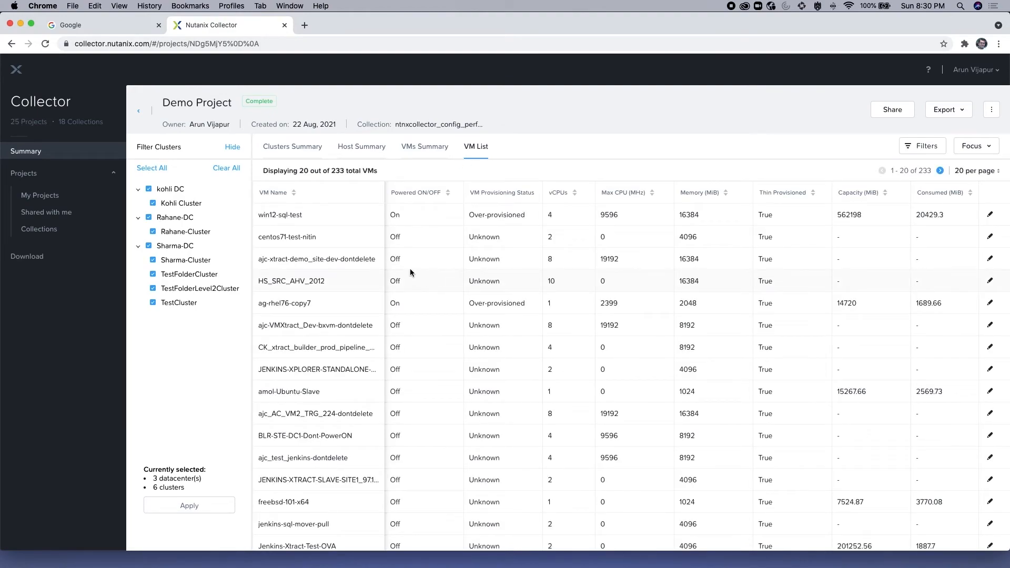
{"action": "mouse_move", "coordinate": [444, 215]}
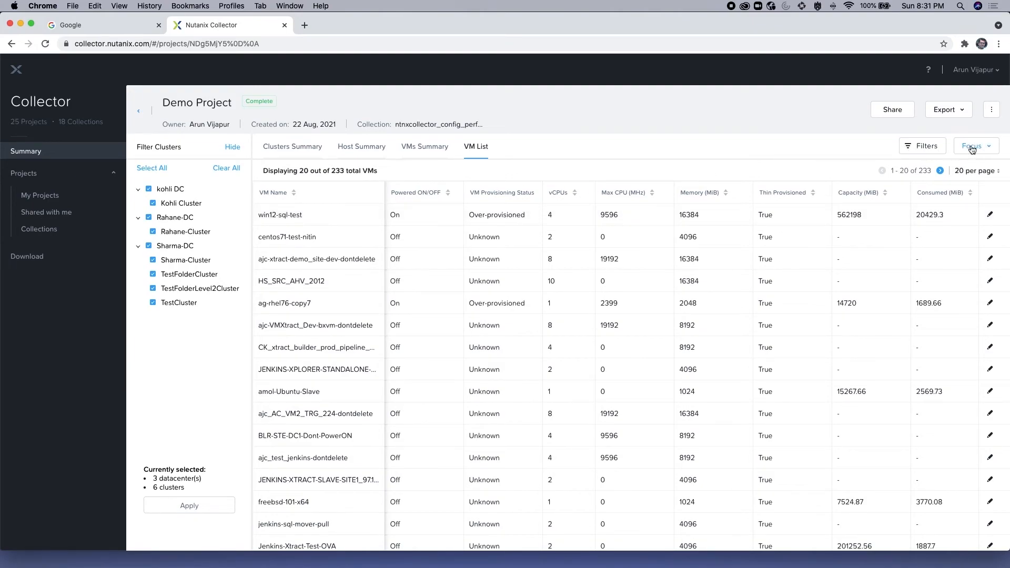
- Set the VM List focus to Performance metrics, then return to the Clusters Summary
{"action": "left_click", "coordinate": [974, 145]}
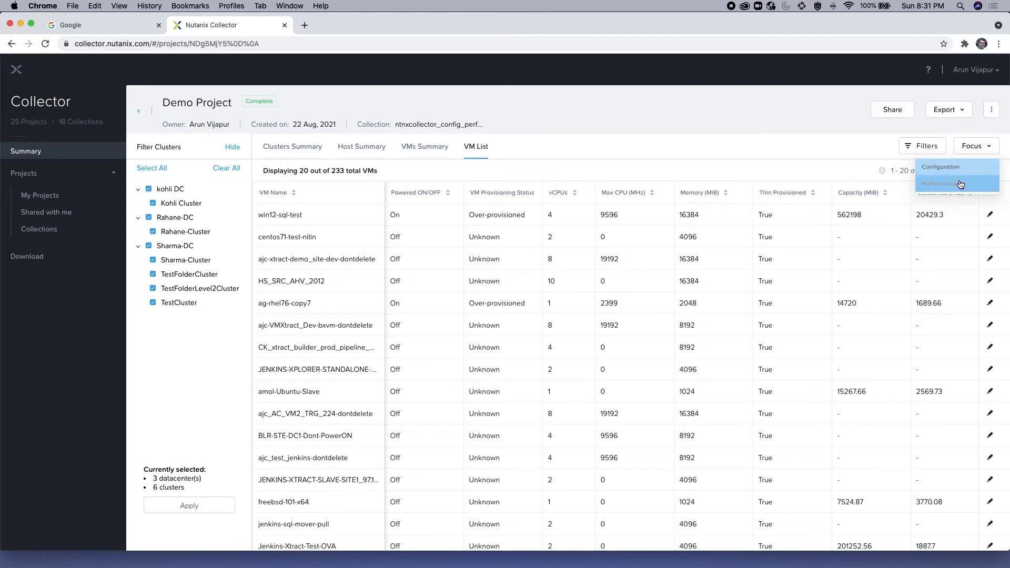
{"action": "left_click", "coordinate": [940, 183]}
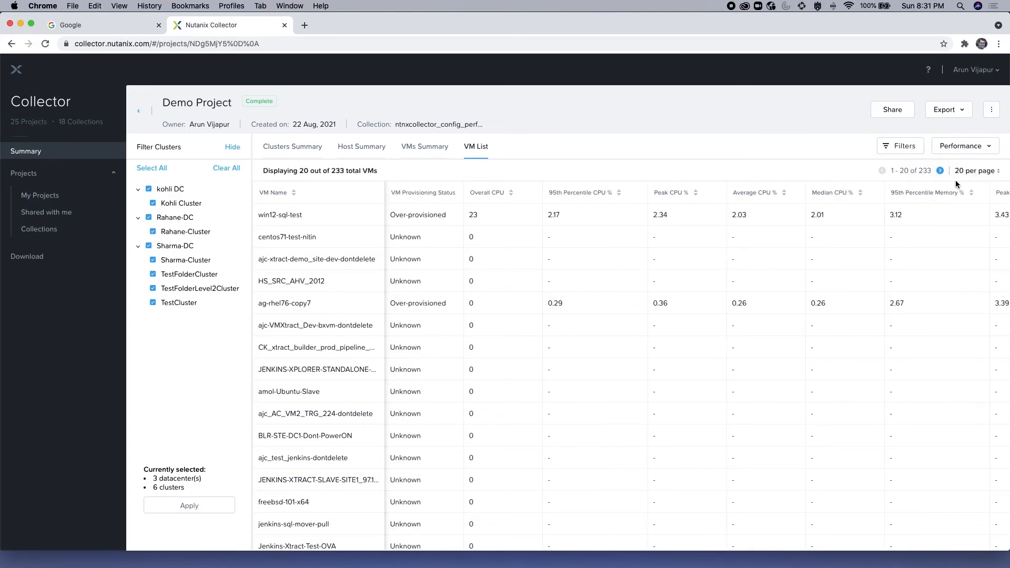
{"action": "mouse_move", "coordinate": [612, 258]}
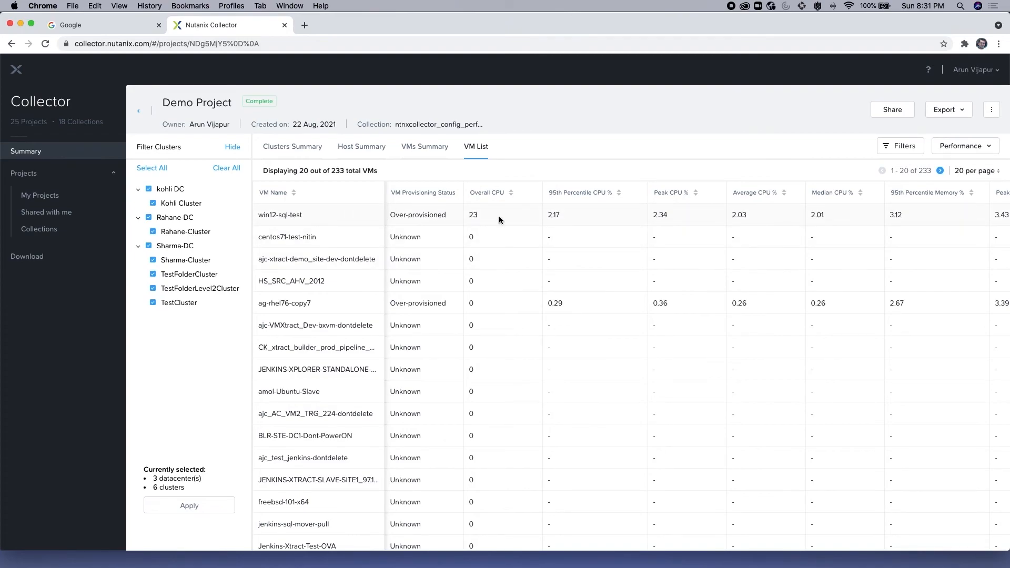
{"action": "mouse_move", "coordinate": [622, 219]}
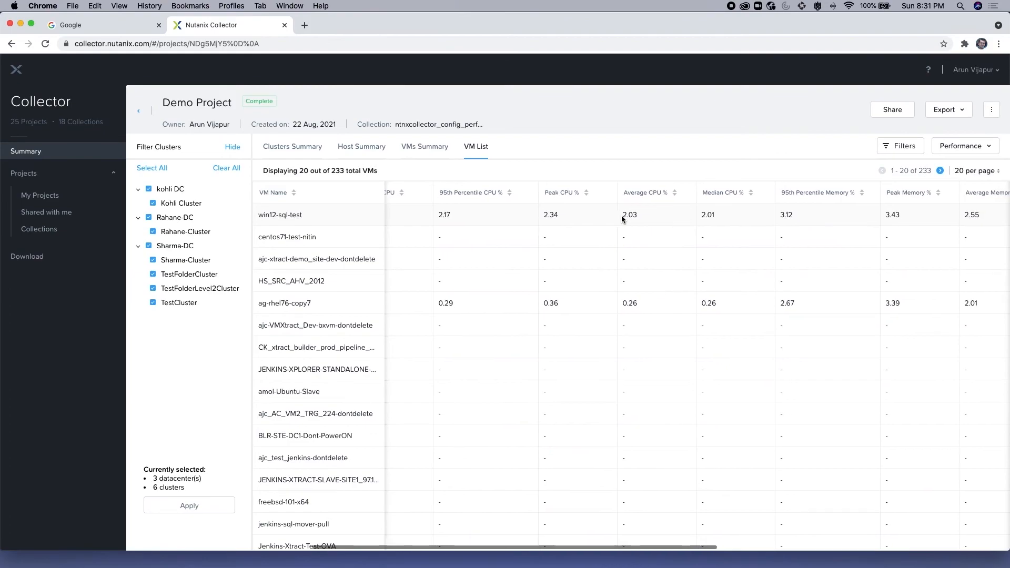
{"action": "scroll", "scroll_direction": "right", "scroll_amount": 3}
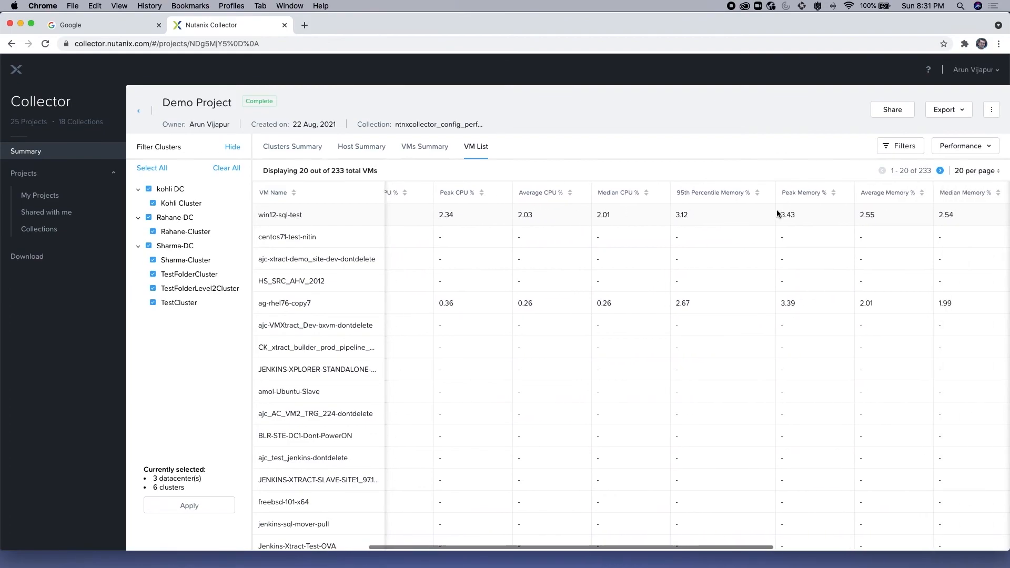
{"action": "left_click", "coordinate": [292, 146]}
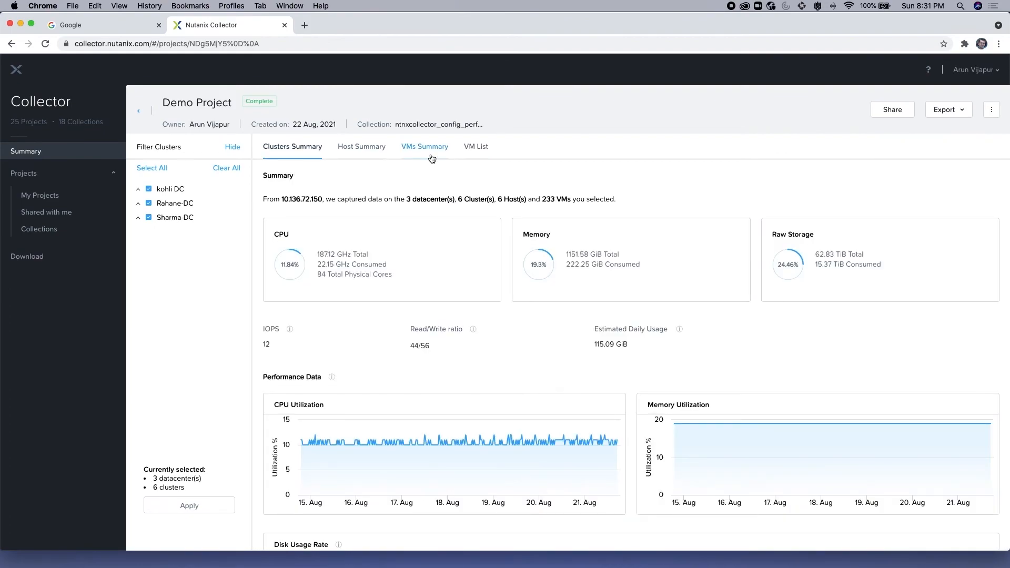